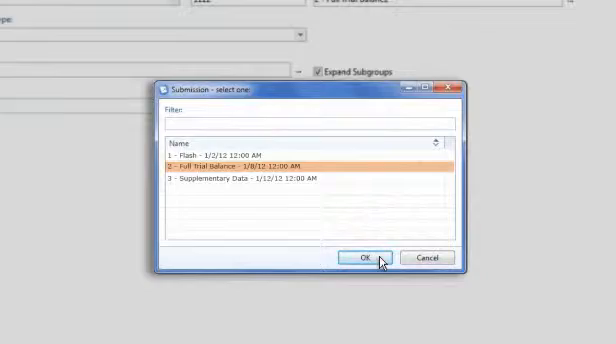
- Confirm the Full Trial Balance submission to view its Reported/Missing status grid
left_click(362, 258)
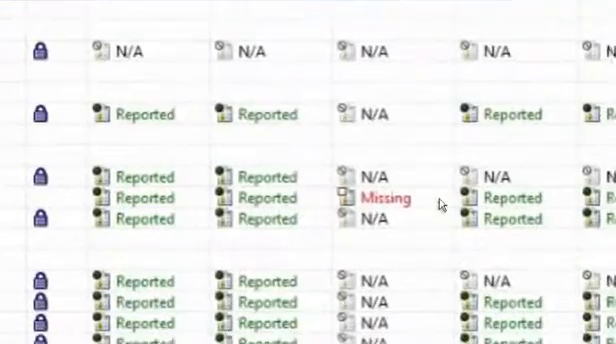
mouse_move(384, 198)
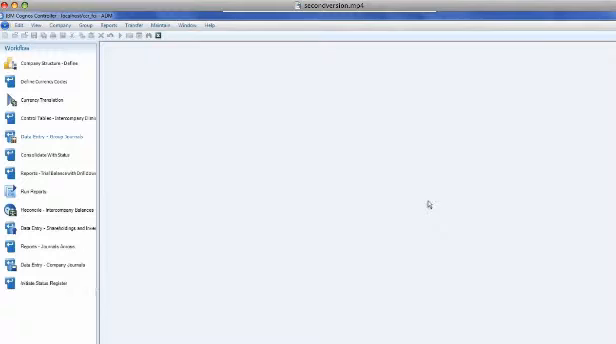
- Launch Financial Statement Reporting to reach the quarterly report's Document Summary
left_click(44, 136)
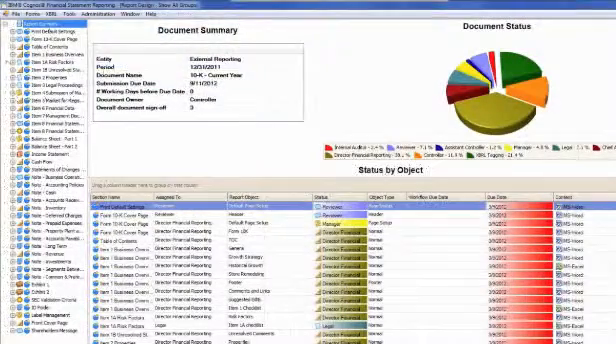
- Generate the Entire Report with Refresh Objects checked to rebuild all tagged objects
left_click(88, 16)
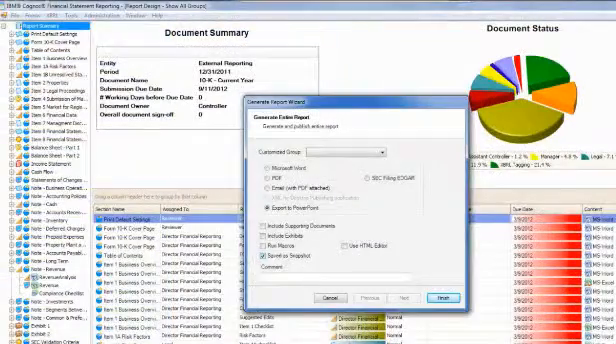
left_click(436, 298)
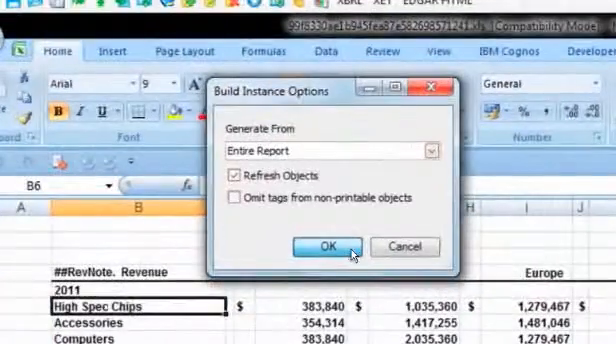
left_click(324, 246)
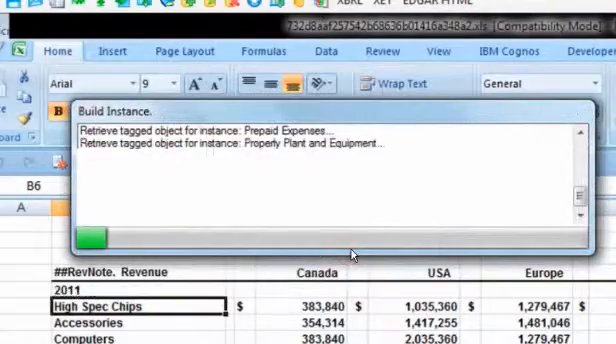